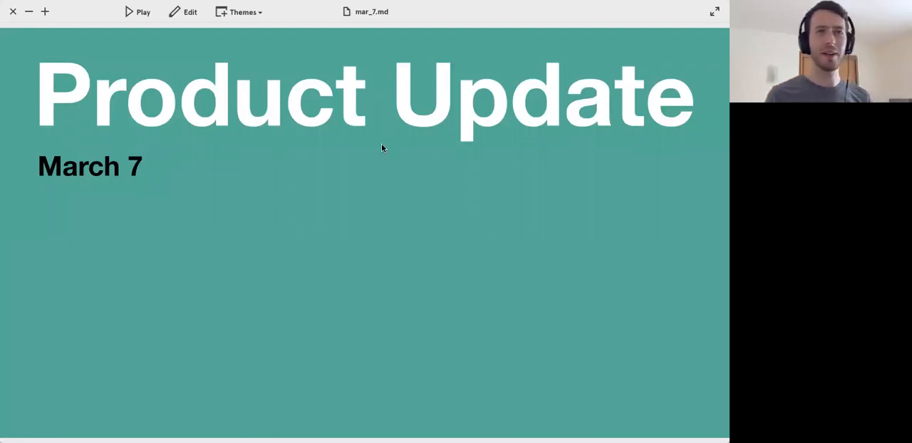
mouse_move(476, 230)
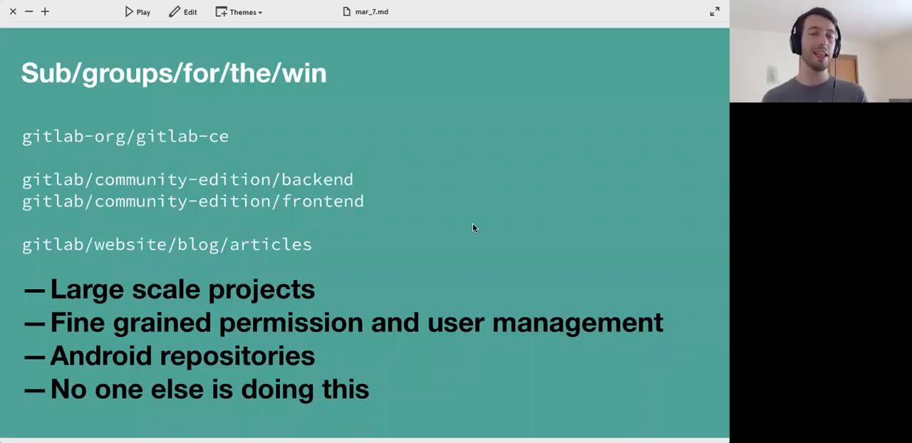
mouse_move(498, 257)
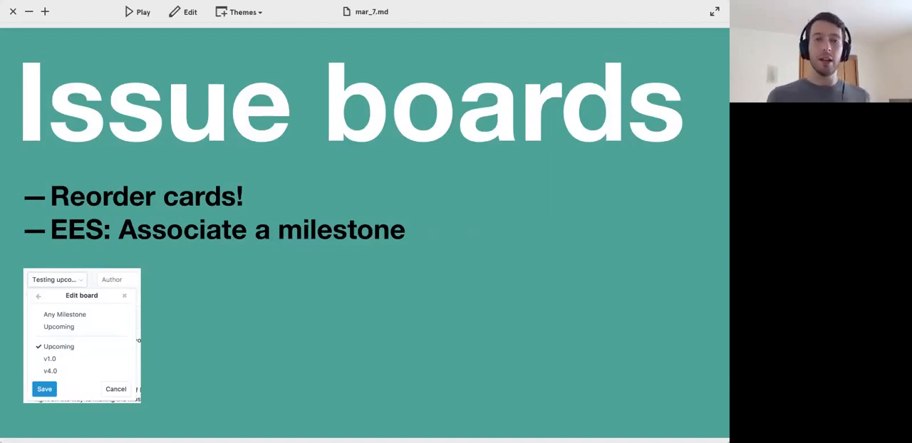
Advance to the Deploy boards (EEP) slide showing the environments board at 87% deployed
key("right")
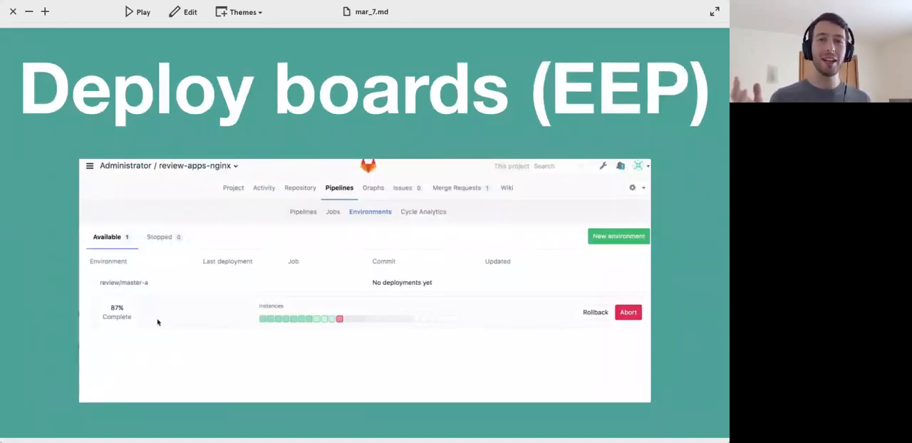
mouse_move(262, 319)
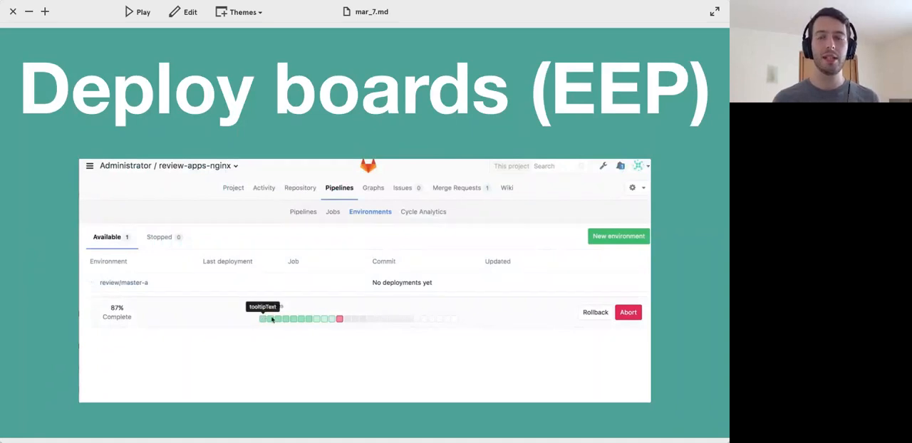
mouse_move(407, 322)
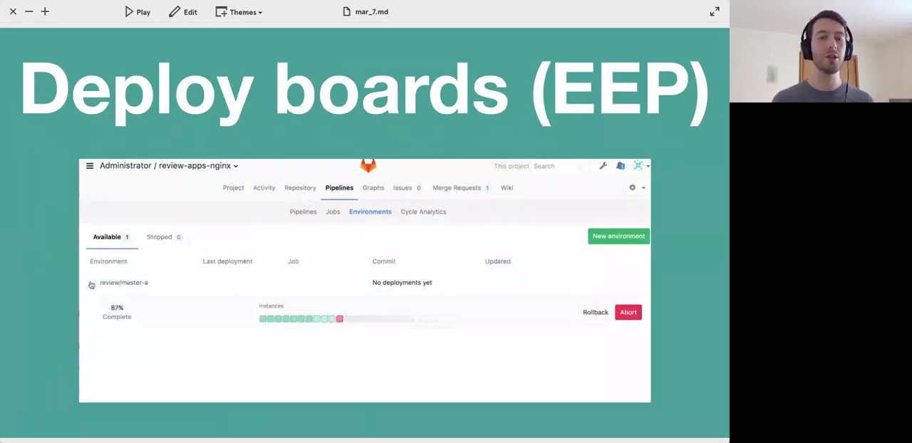
mouse_move(225, 332)
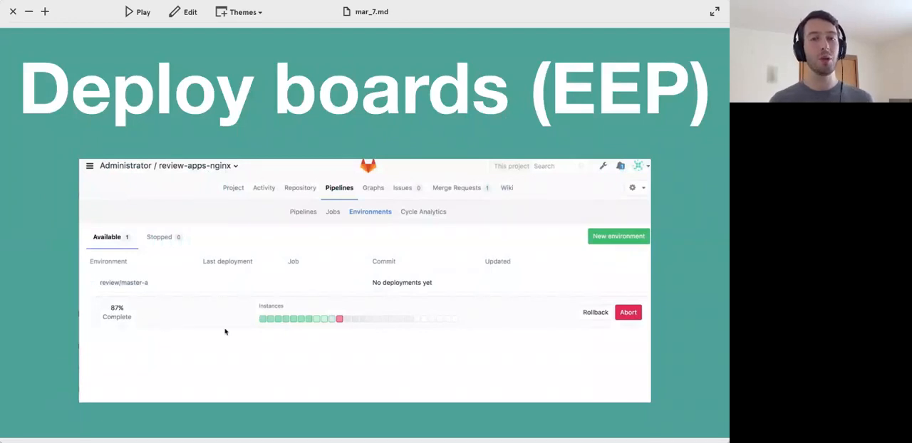
mouse_move(339, 319)
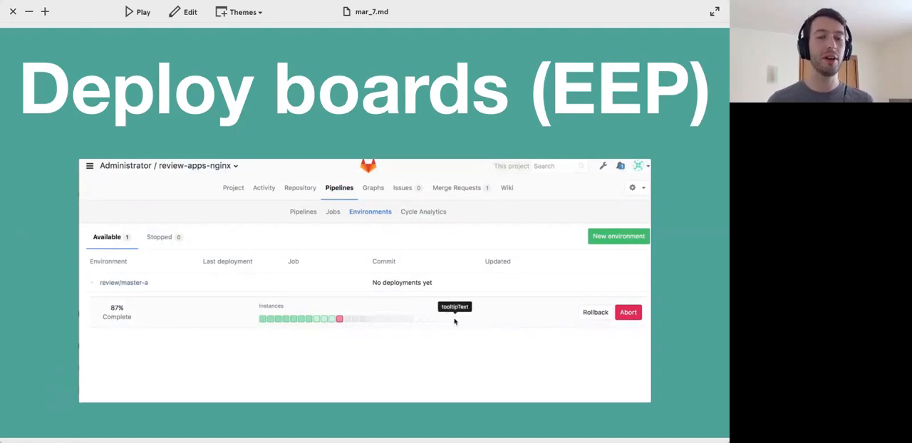
mouse_move(159, 324)
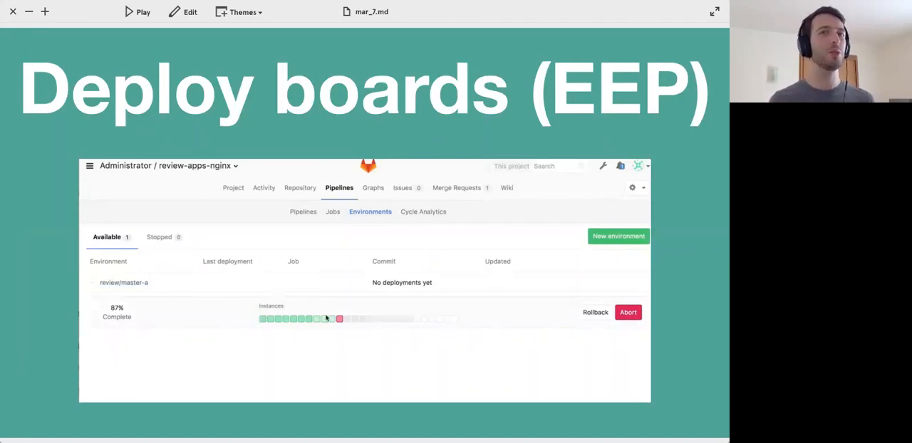
mouse_move(452, 322)
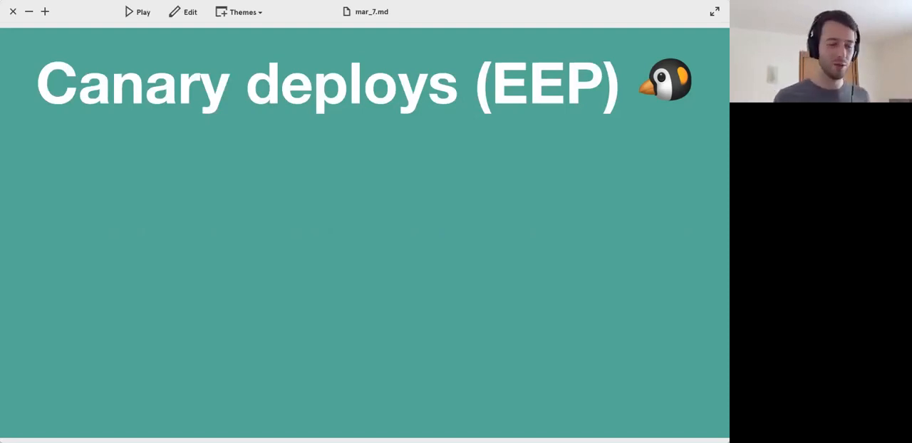
Advance from Canary deploys (EEP) to the Burndown charts (EES) milestone chart slide
key("Right")
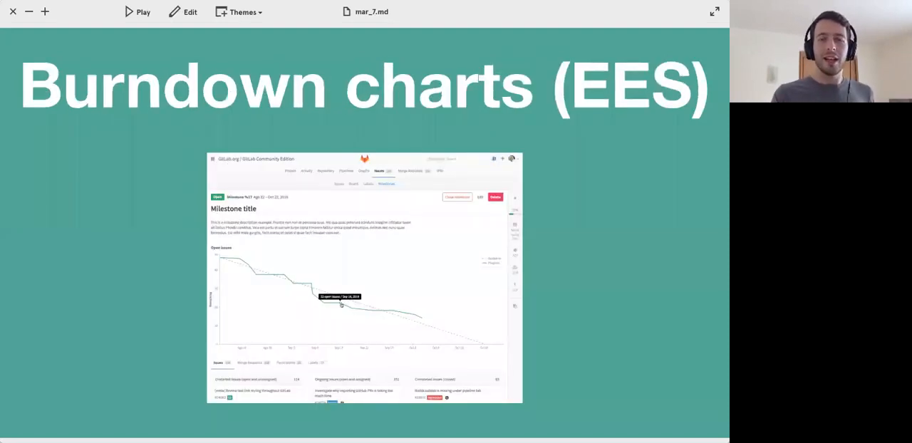